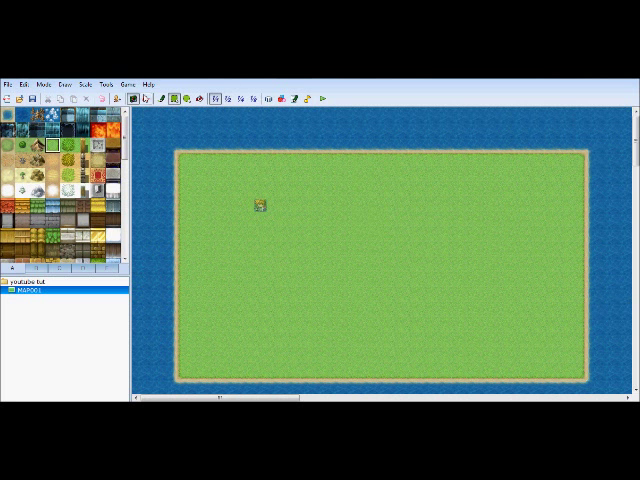
Create a new event on the grass map and give it a character sprite graphic.
double_click(264, 204)
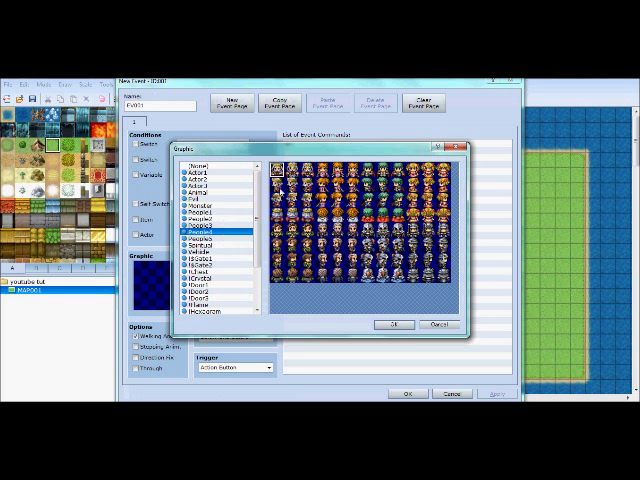
click(392, 324)
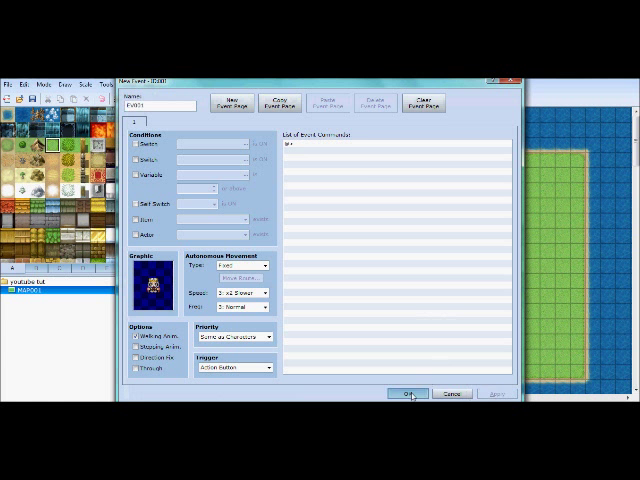
Add a Show Text command reading 'Heres the quest \d[1] Swords' to the quest-giver event.
click(410, 392)
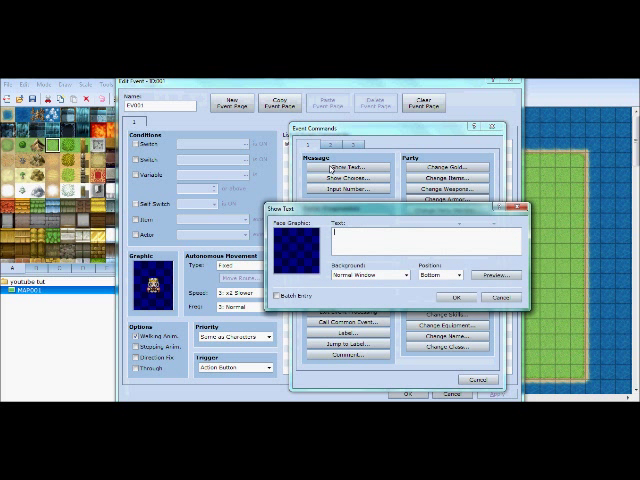
text(Heres the quest)
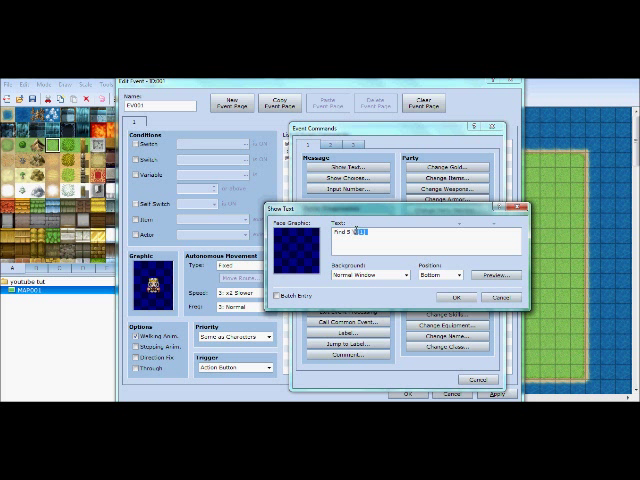
text(\d[1])
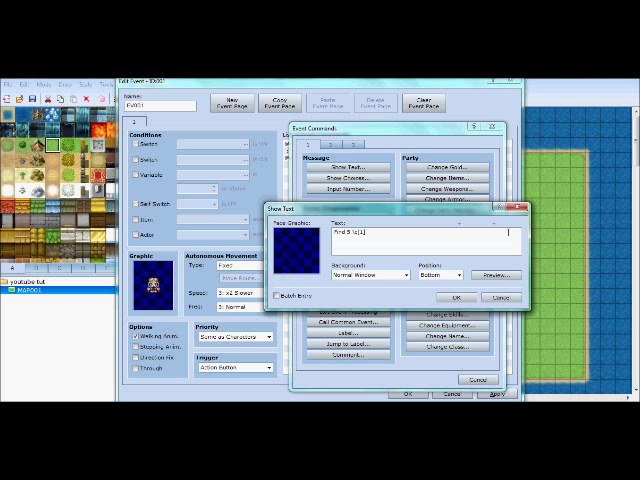
text(Swords \c[0)
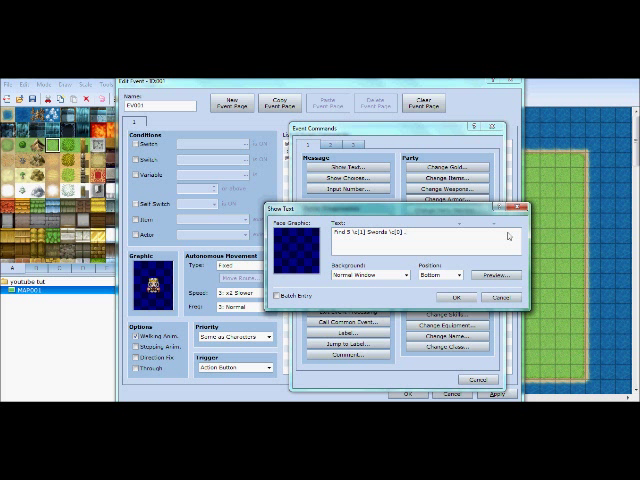
click(456, 298)
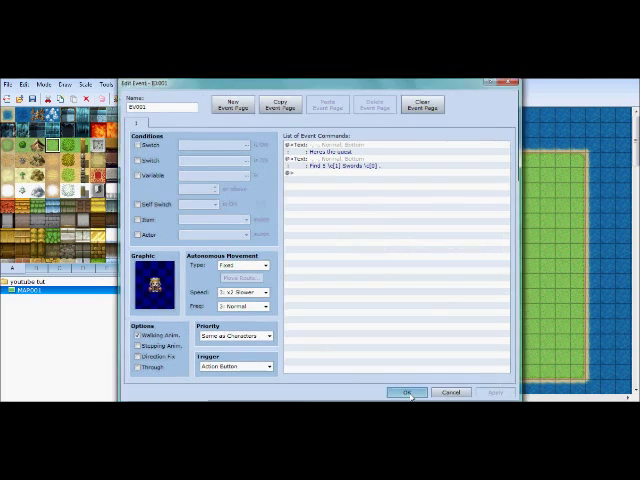
Close the quest-giver event and give a new event a monster sprite graphic.
click(156, 284)
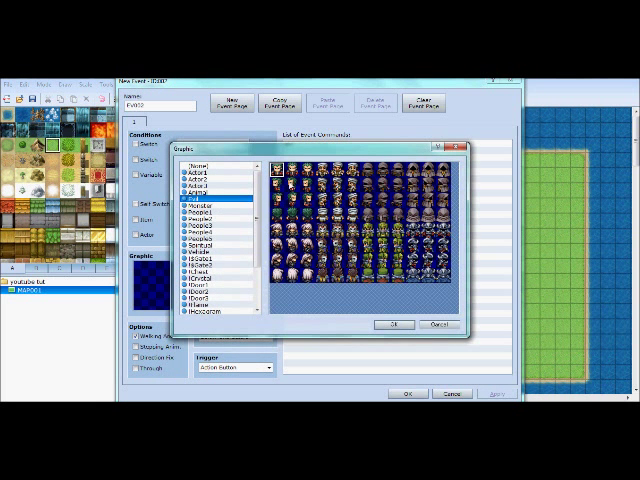
click(394, 324)
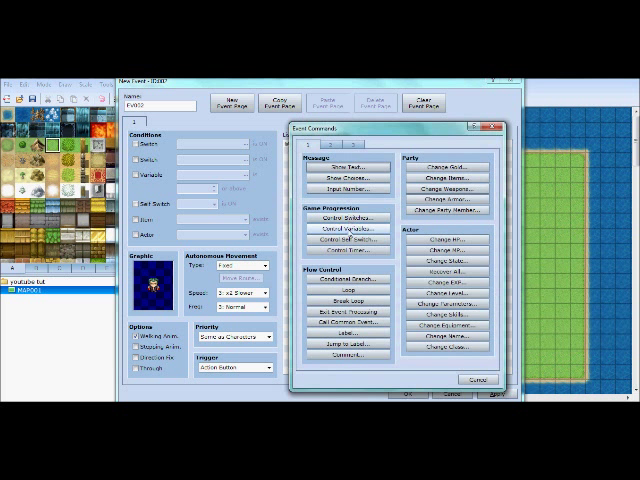
Add a Control Variables command that increases variable 0001 'Enemy kill'.
click(344, 228)
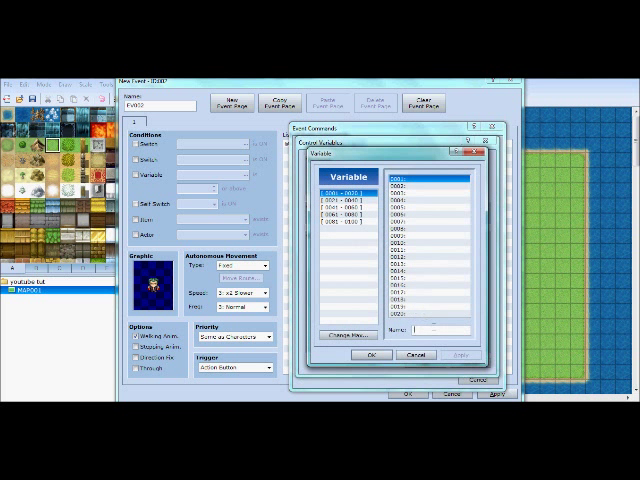
text(Enemy kill)
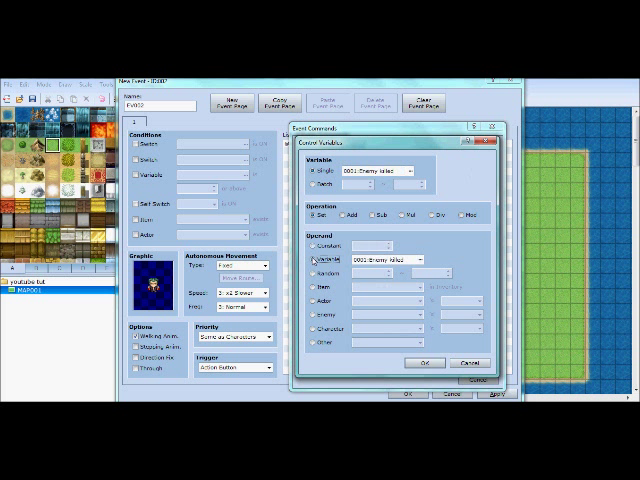
click(312, 246)
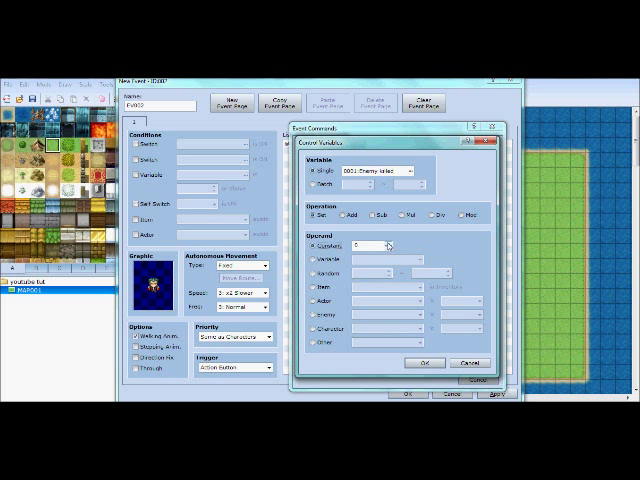
click(344, 214)
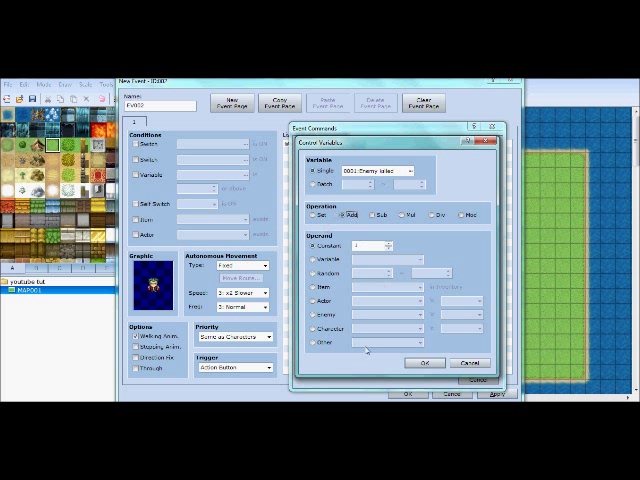
click(424, 364)
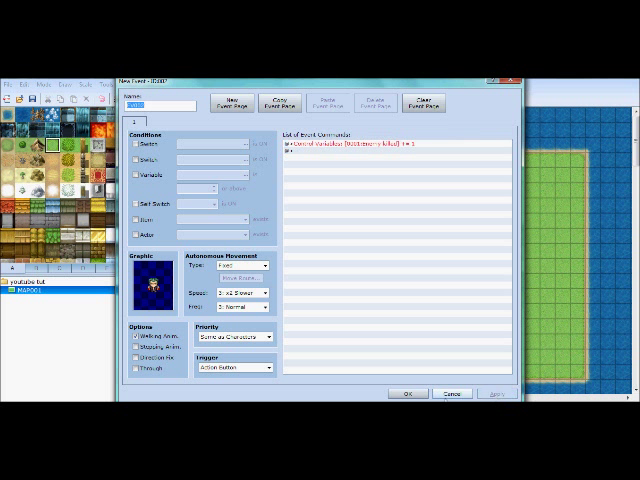
Add a Conditional Branch on the Enemy kill variable to the quest-giver event.
click(412, 392)
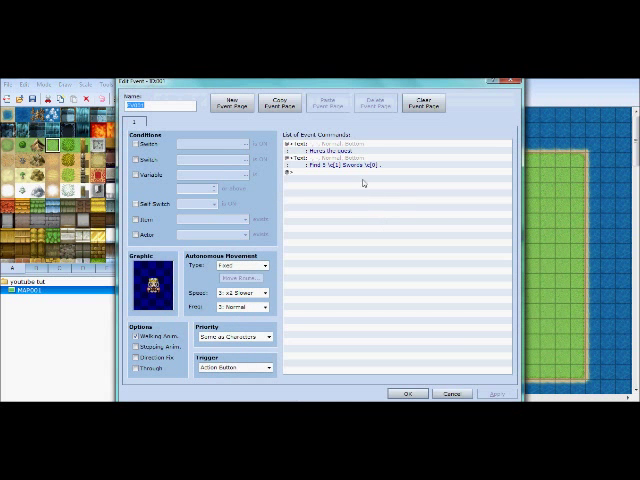
double_click(360, 184)
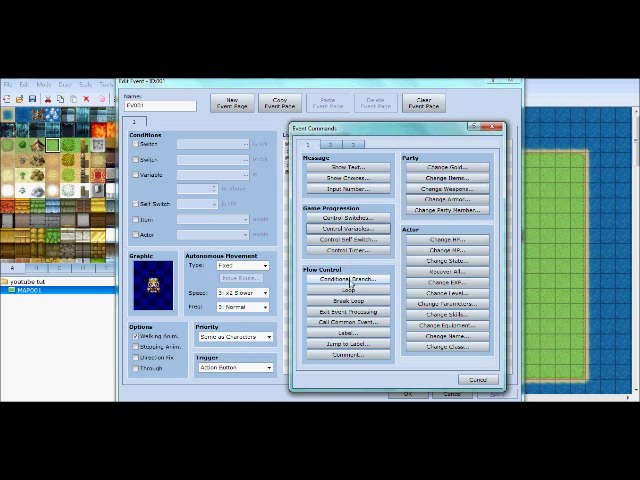
click(344, 282)
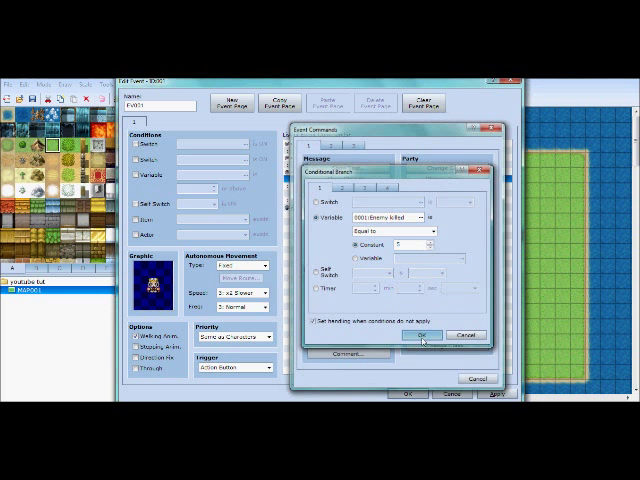
click(420, 336)
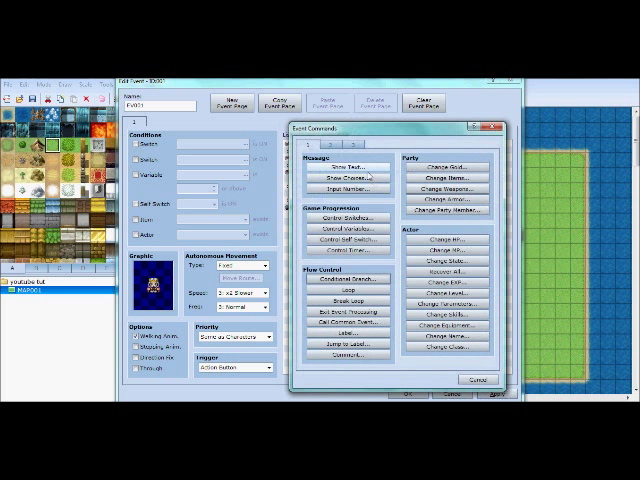
Inside the branch add a message, a gold reward and an item reward.
click(340, 164)
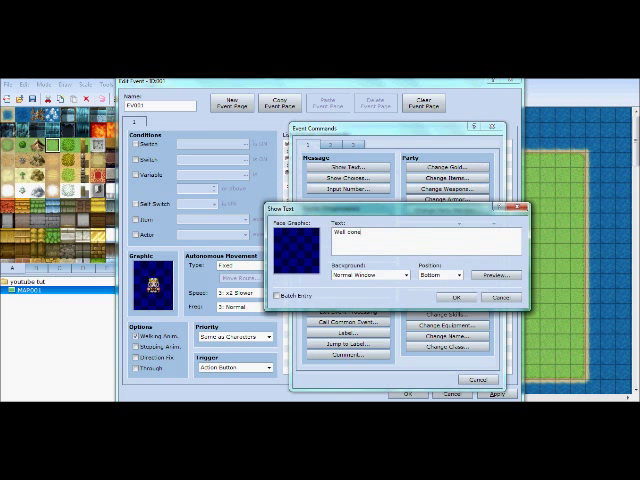
click(456, 296)
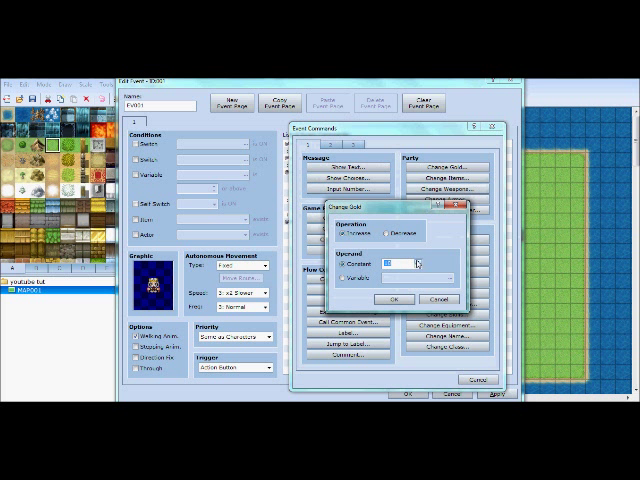
click(396, 300)
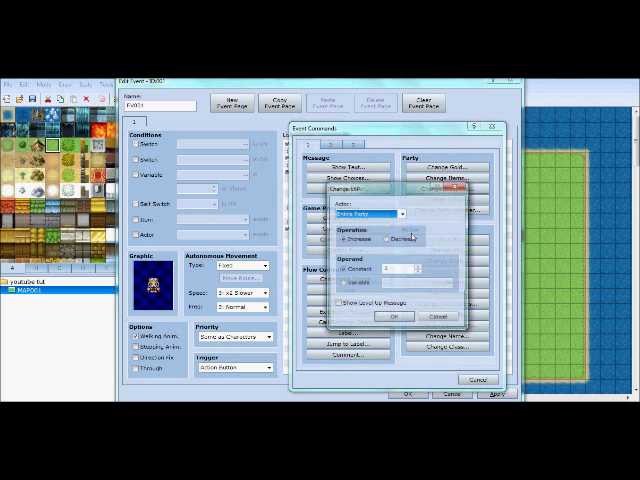
click(400, 216)
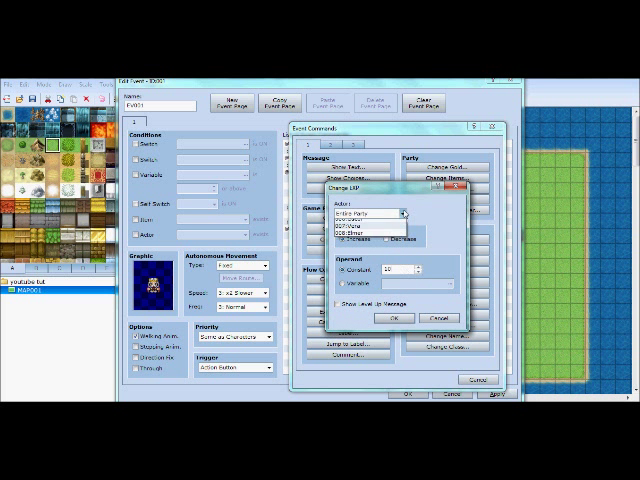
click(416, 316)
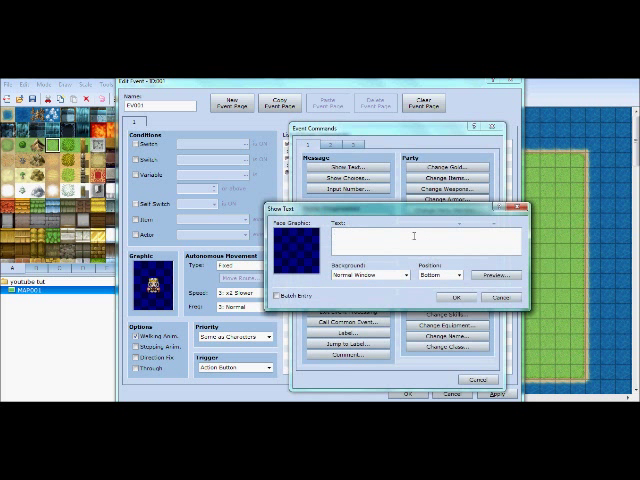
Finish the 'Go cell' message and give the enemy event a Battle Processing command with the chosen troop.
text(Go cell)
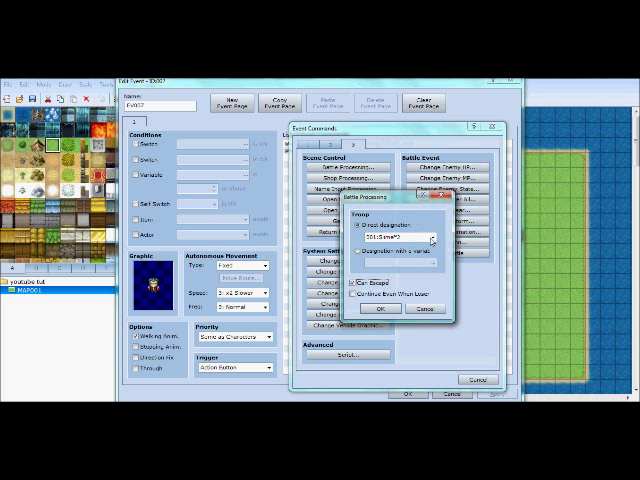
click(380, 312)
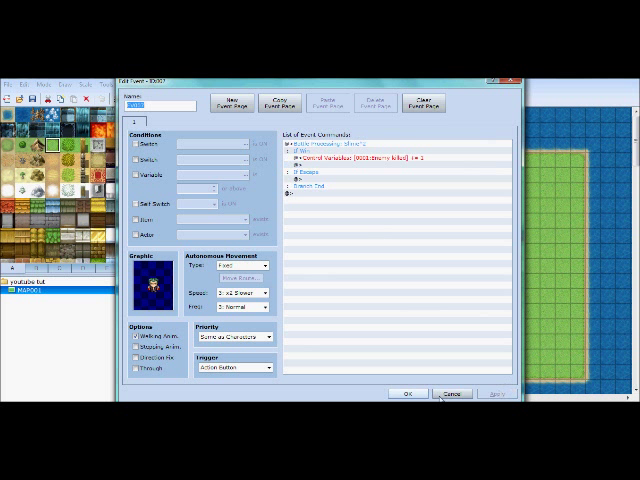
Close the event editor before playtesting the battle.
click(404, 394)
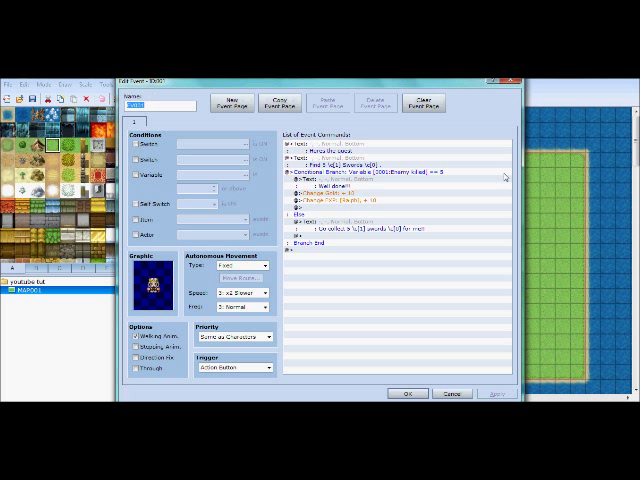
mouse_move(494, 184)
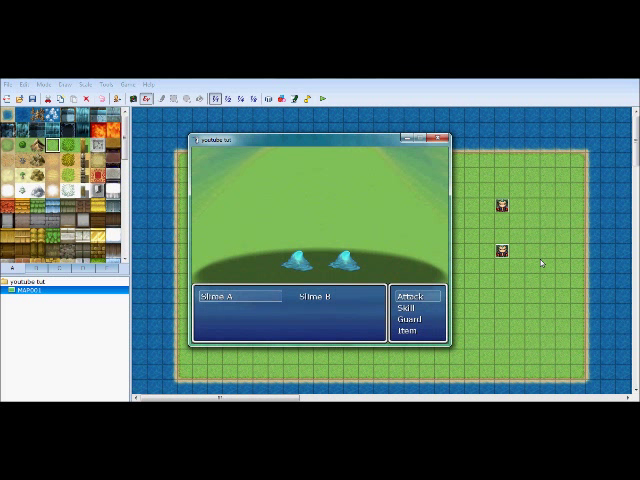
click(422, 294)
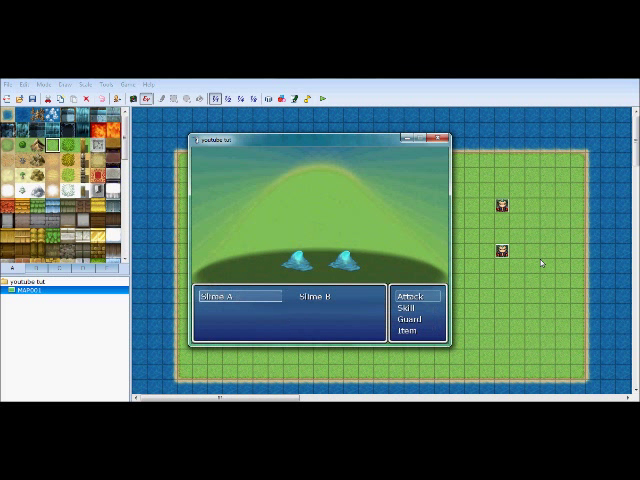
click(416, 296)
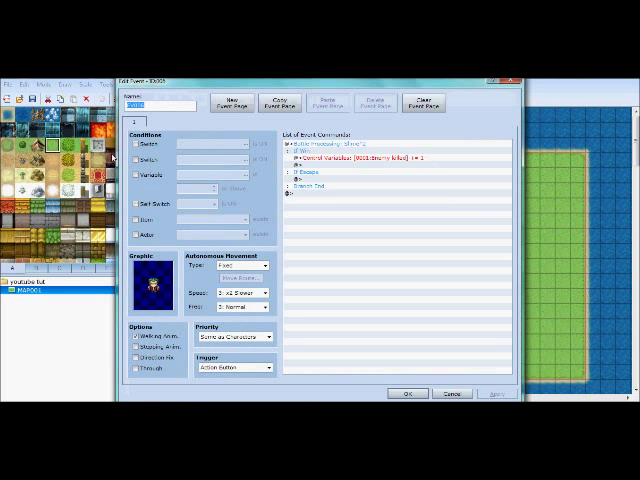
Add a Show Animation command to the enemy event and return to the map.
click(360, 160)
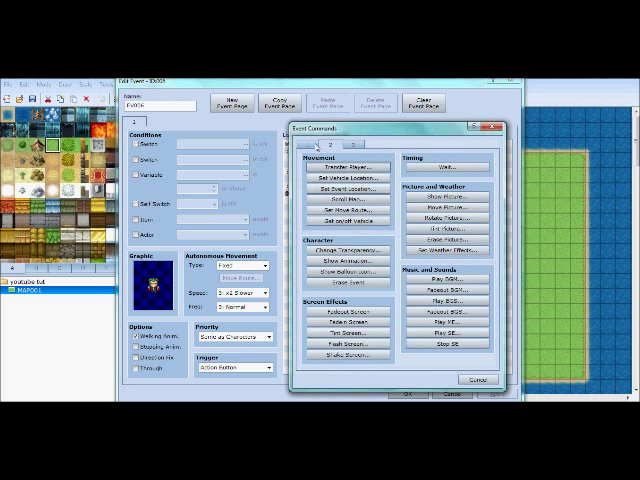
click(348, 260)
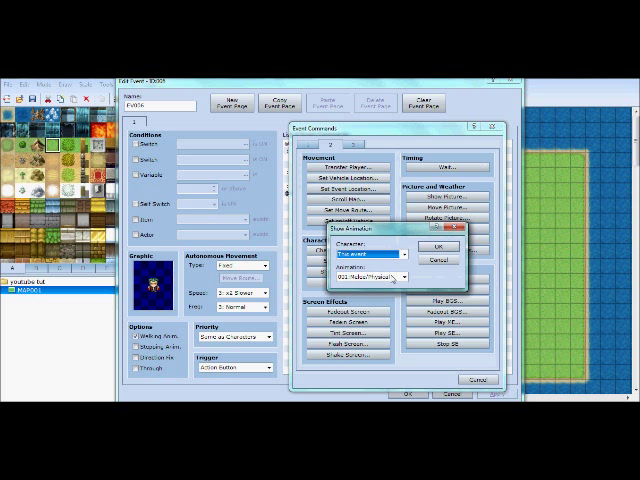
click(404, 276)
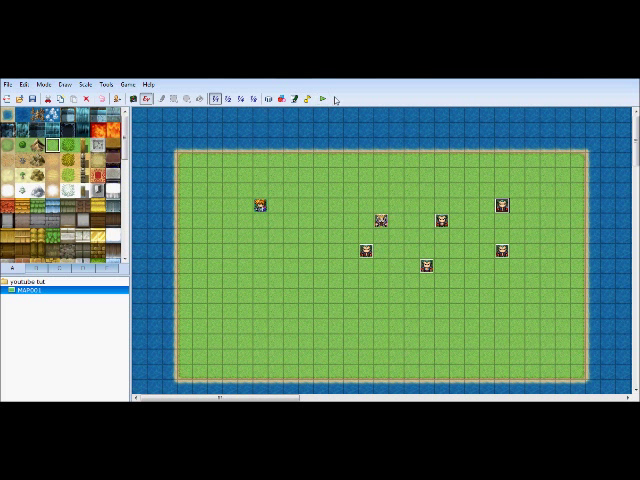
mouse_move(278, 190)
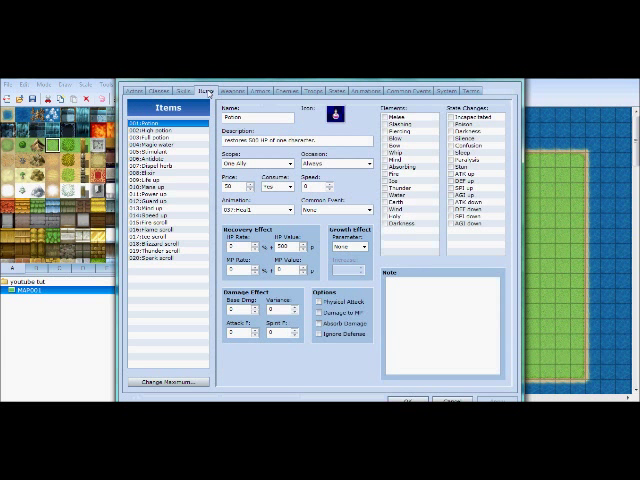
Browse the database item entries and move on to the Slime enemy entry.
click(164, 380)
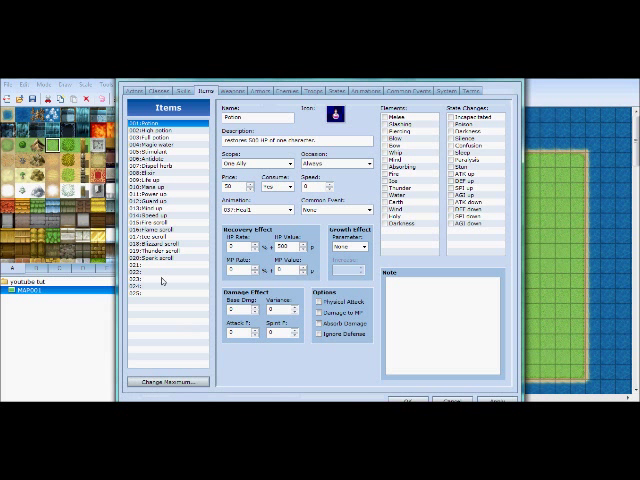
click(156, 264)
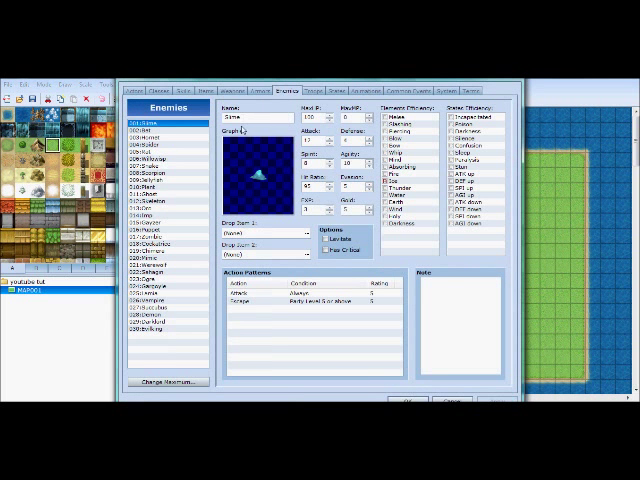
Raise the enemy maximum and create an enemy named 'Bandit' with a bandit battler image.
click(158, 382)
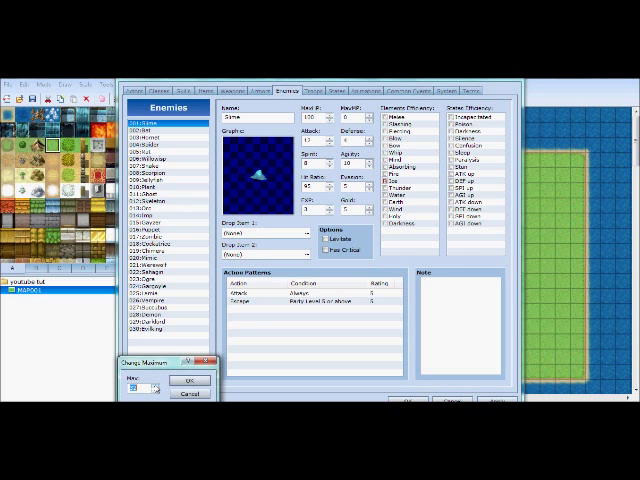
click(190, 378)
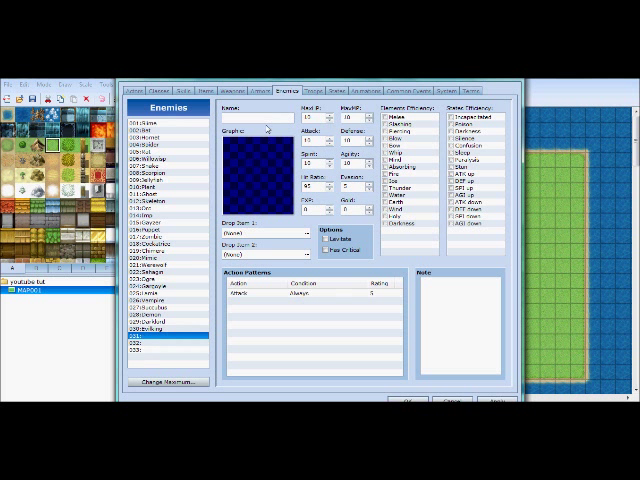
text(Bandit)
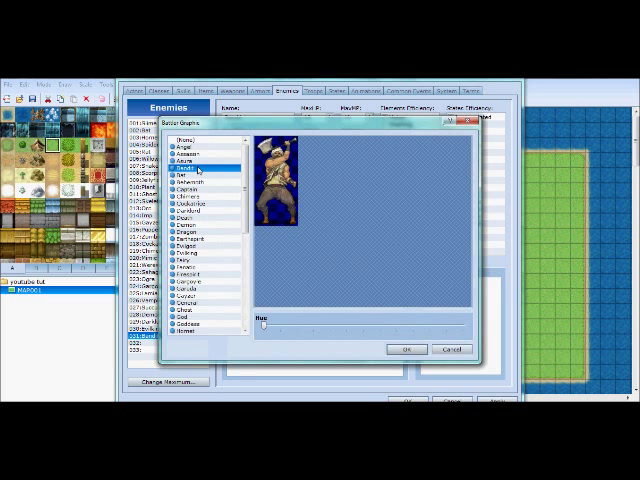
click(406, 348)
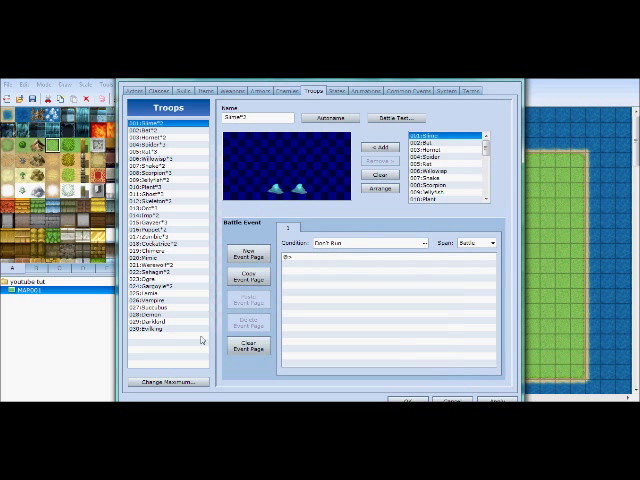
Create a troop containing the Bandit enemy, name it, and close the database.
click(168, 384)
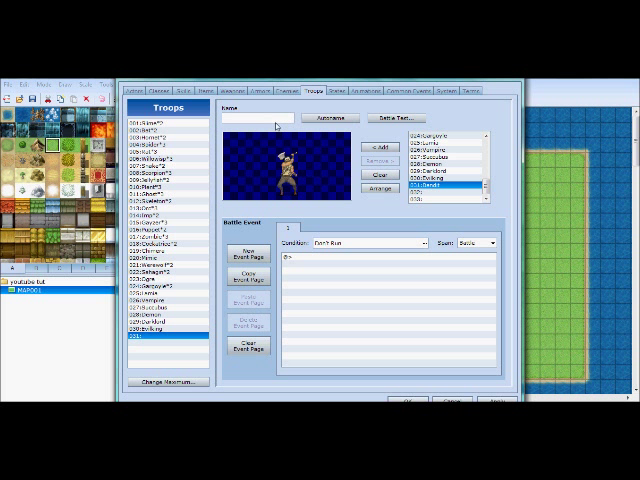
text(Bandit)
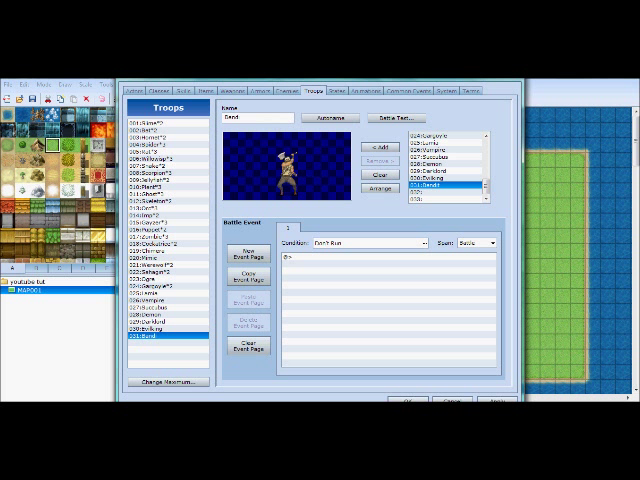
text(E)
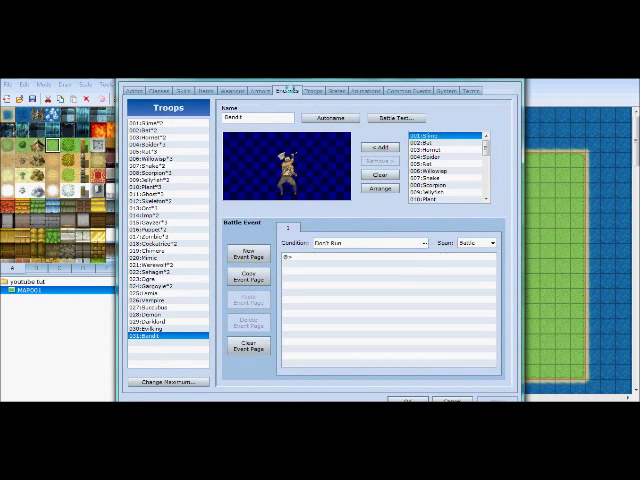
click(252, 90)
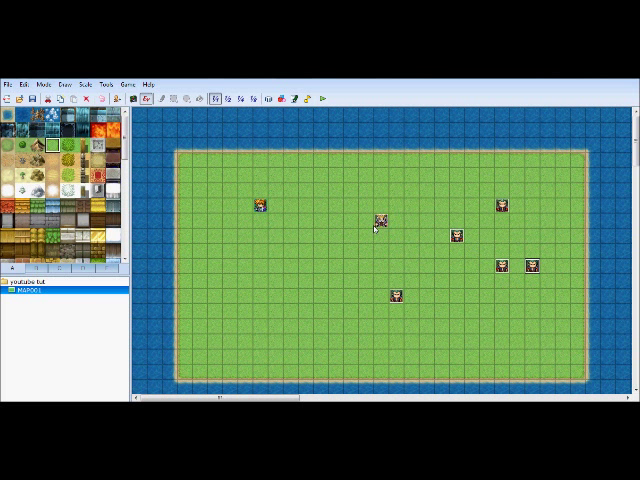
Add a Change Items command that increases the party's inventory by a constant and keep the event changes.
double_click(380, 222)
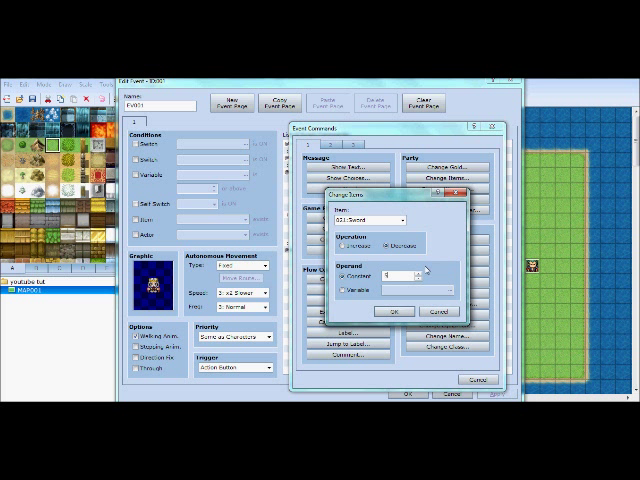
click(396, 308)
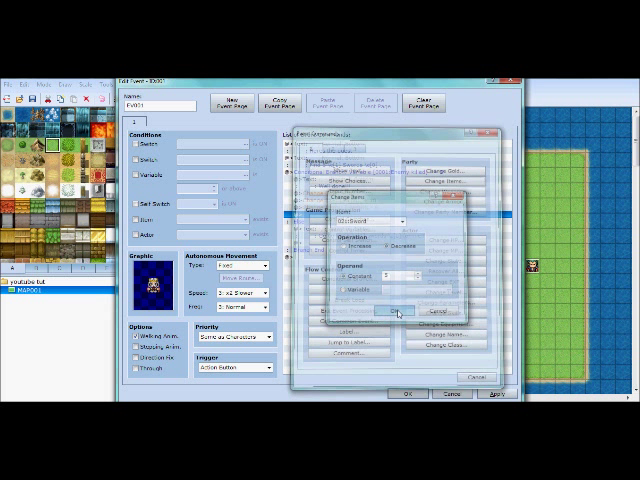
click(396, 310)
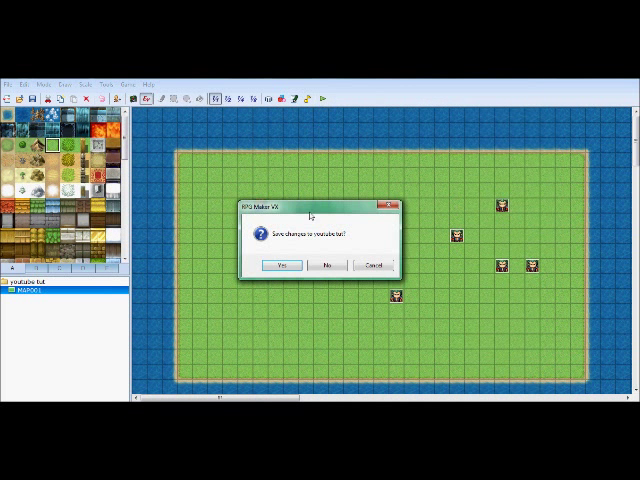
Save the project, playtest to check the party menu, then reopen the quest-giver event.
click(280, 264)
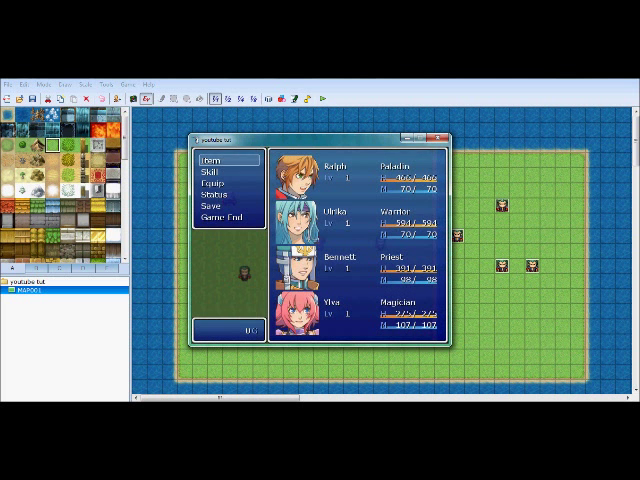
click(210, 160)
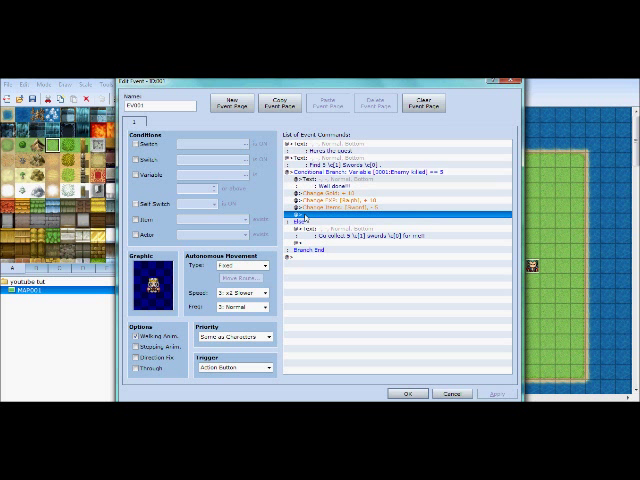
Insert a Show Text command reading 'I have might ms' at the chosen line of the quest-giver event.
double_click(330, 220)
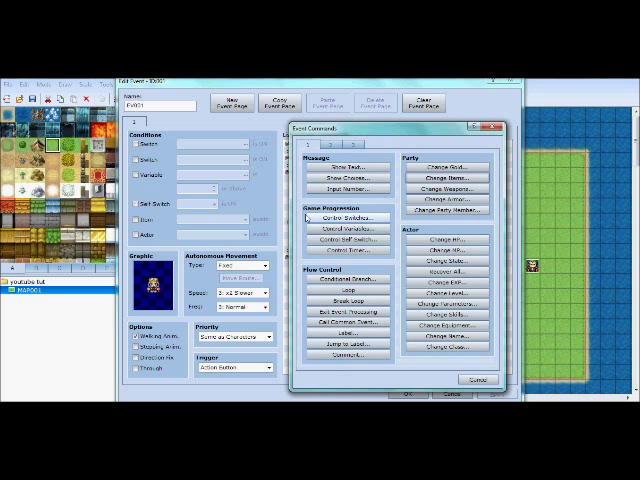
click(344, 240)
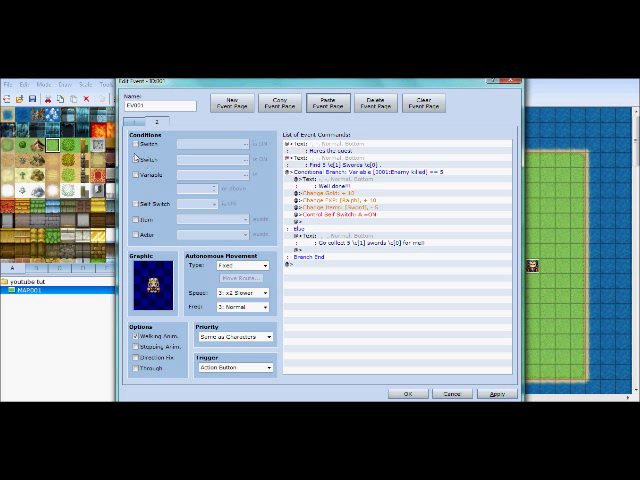
click(136, 204)
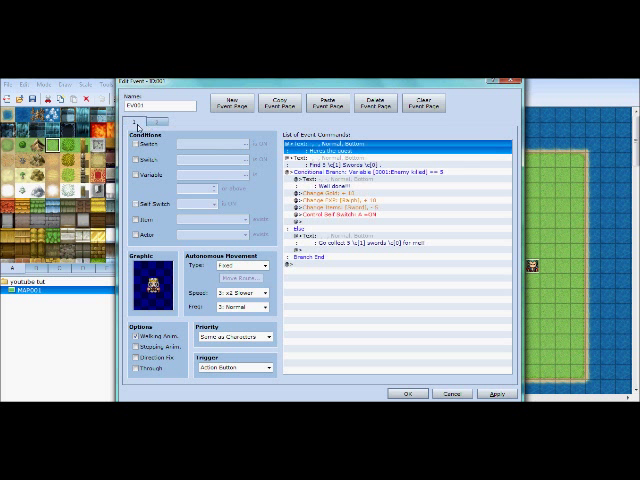
click(350, 212)
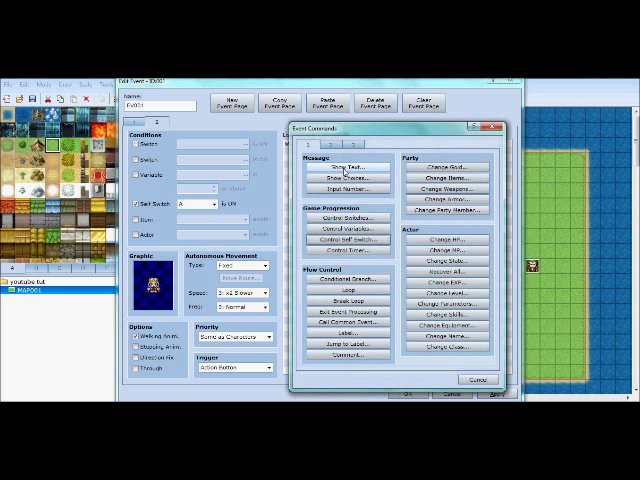
click(340, 164)
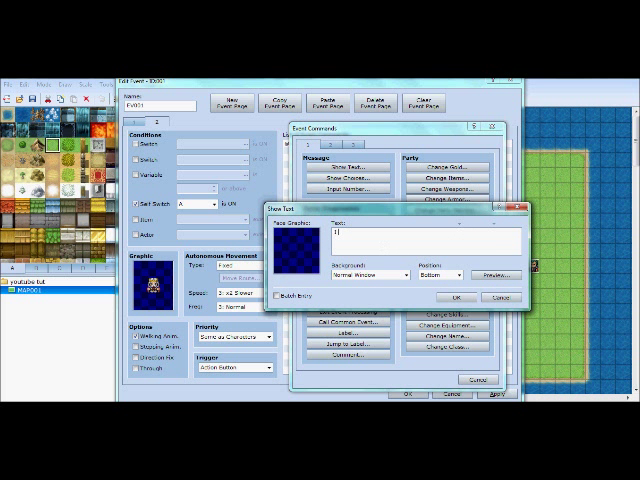
text(I have might ms)
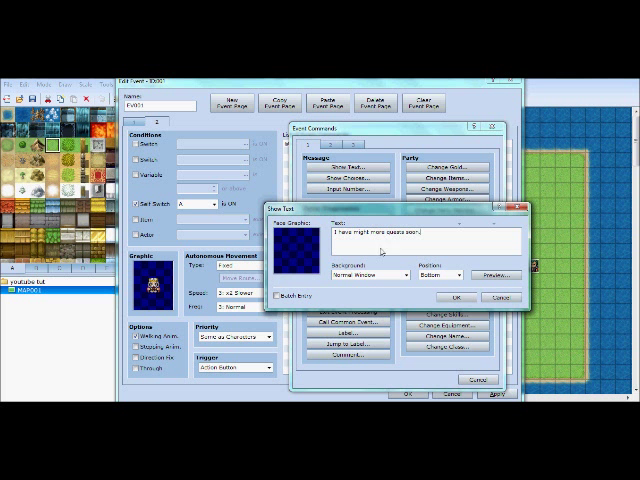
click(454, 296)
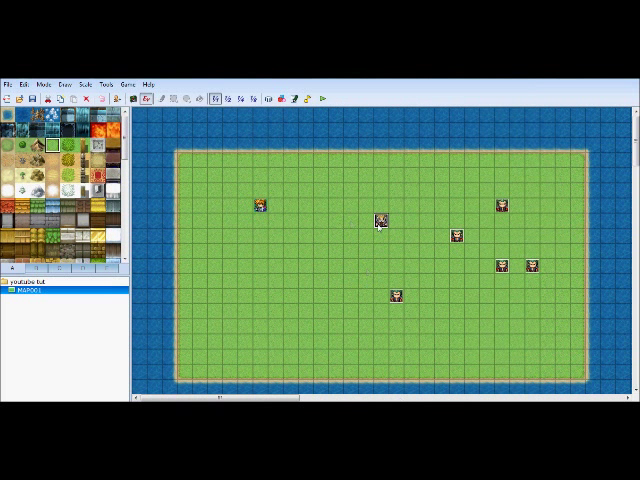
double_click(382, 222)
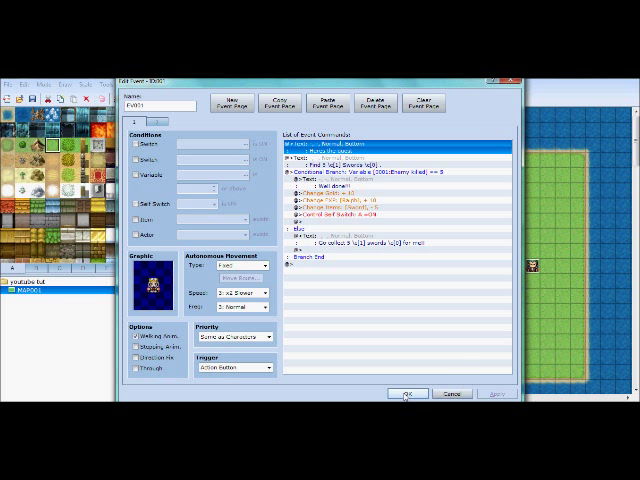
click(408, 396)
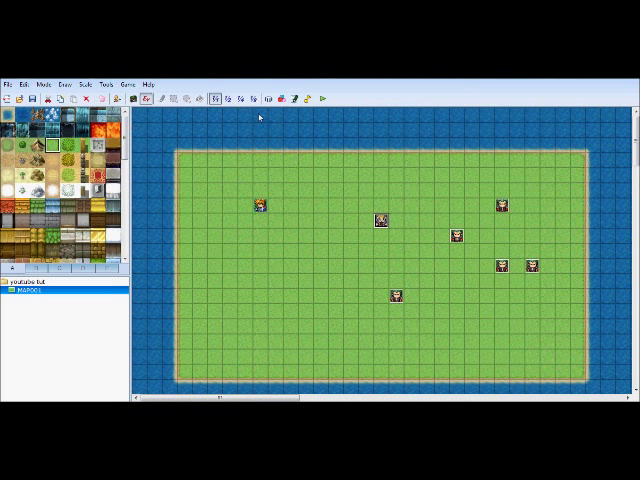